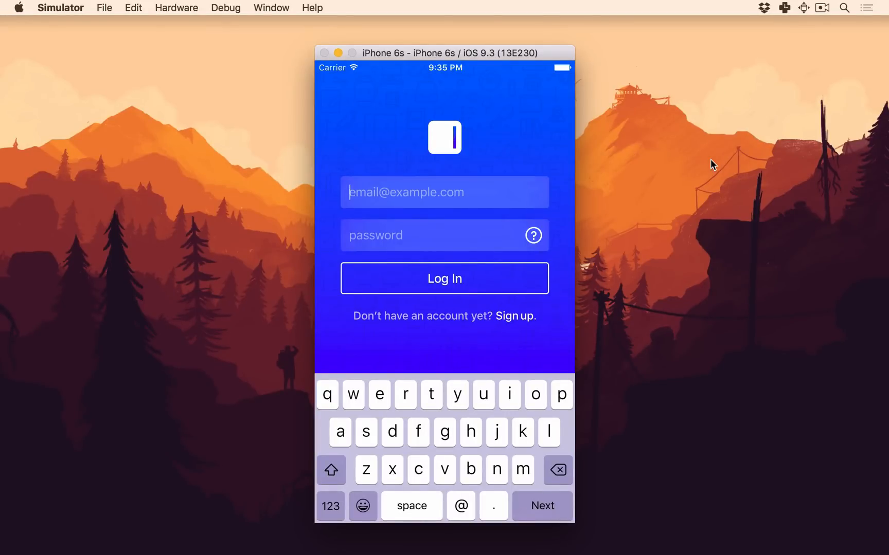
- Log in with the entered credentials to reach the Organizations list
click(443, 278)
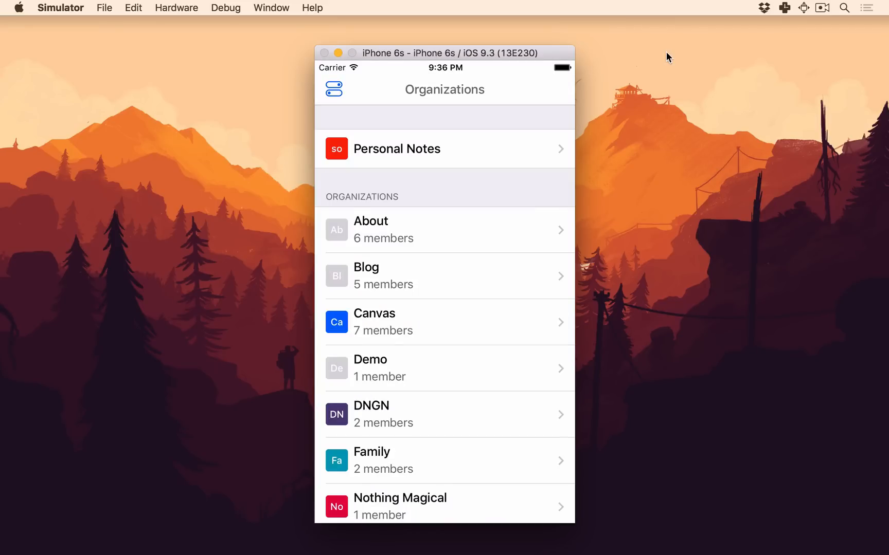
mouse_move(589, 119)
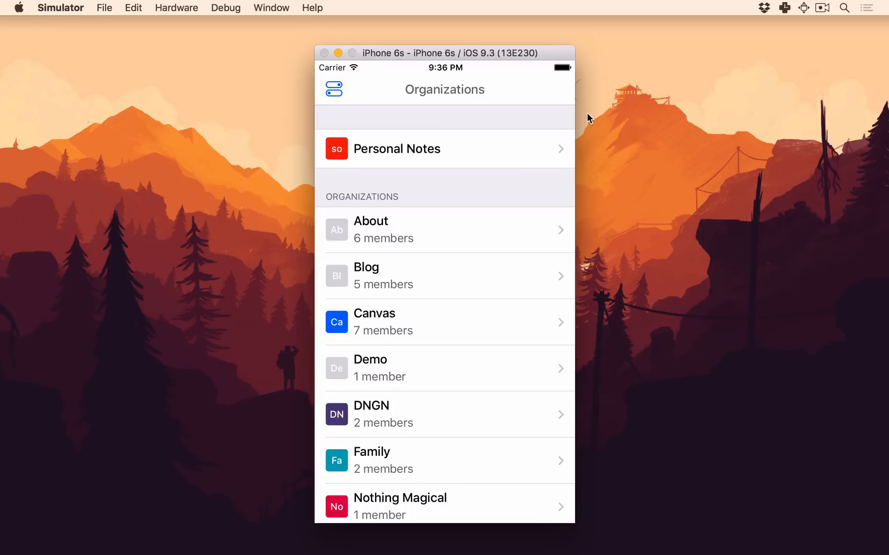
mouse_move(480, 164)
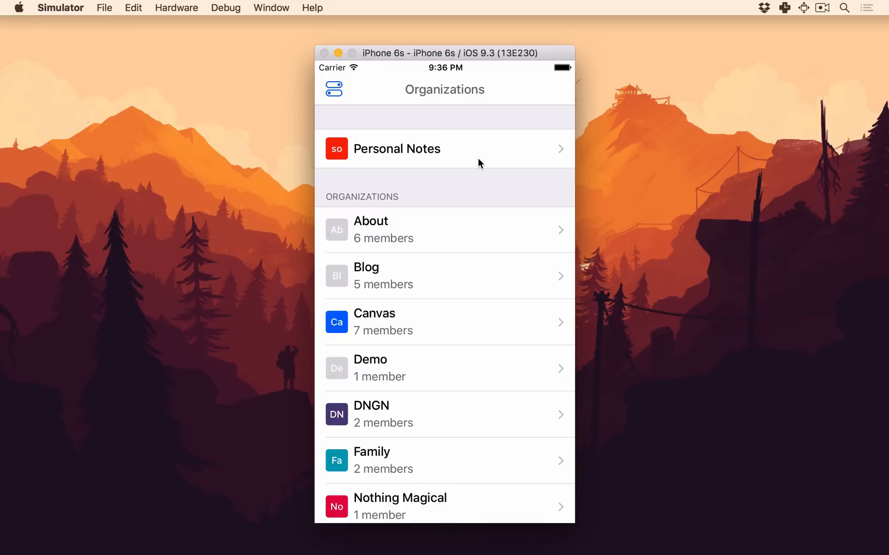
- Create a personal note titled 'This is a demo' with the body line 'I can type here. Whatever.'
click(446, 368)
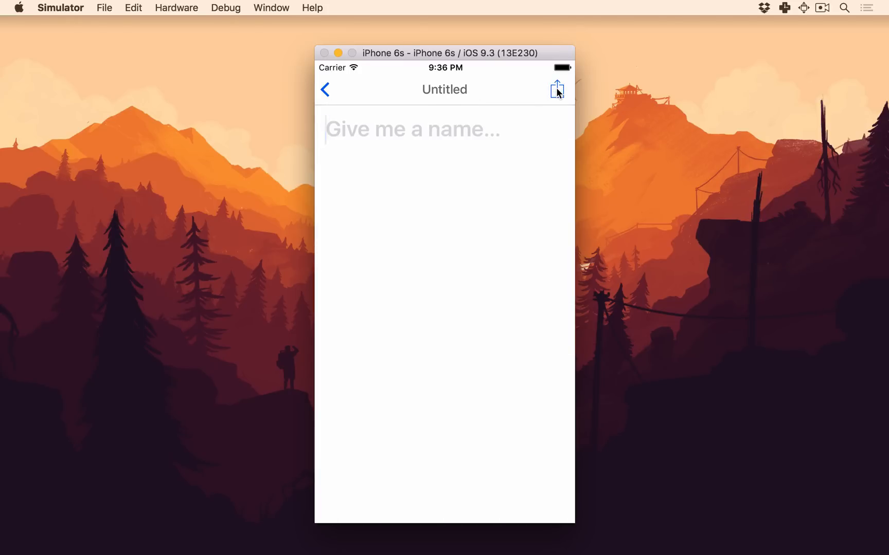
text(This)
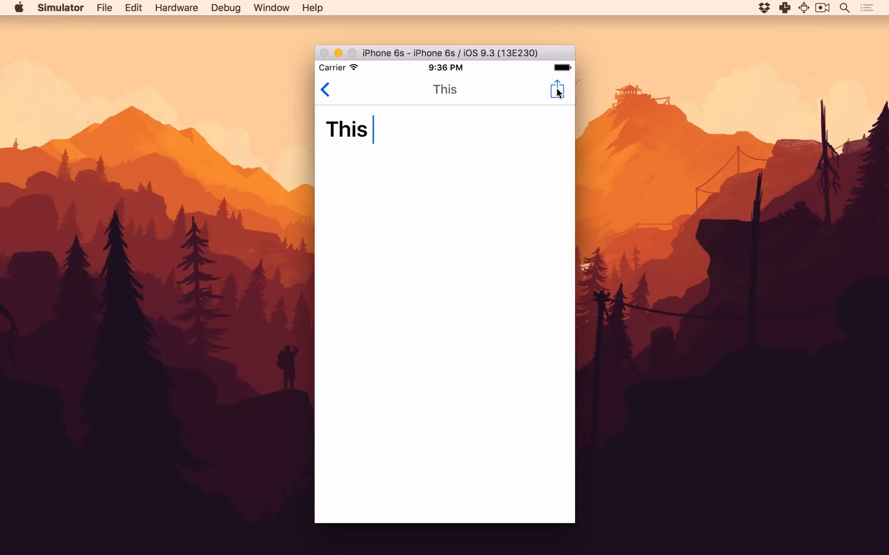
text(is a demo)
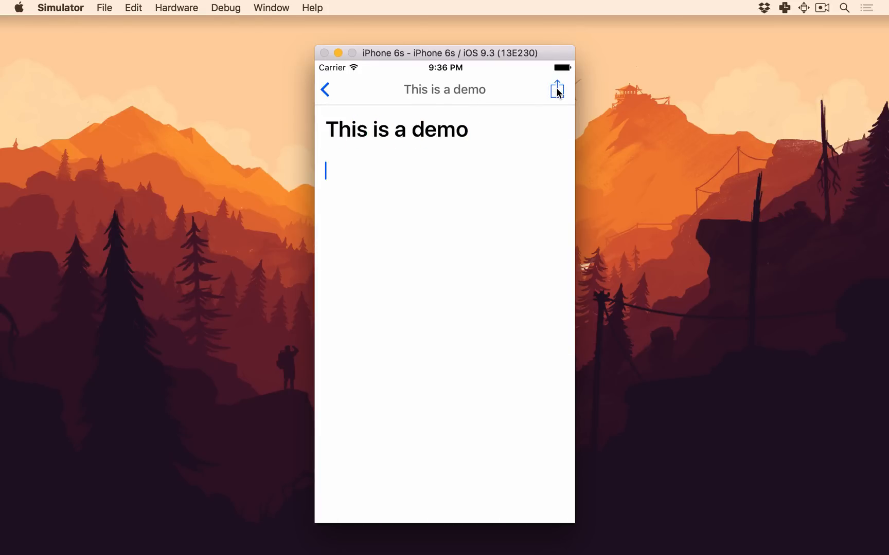
text(I can type)
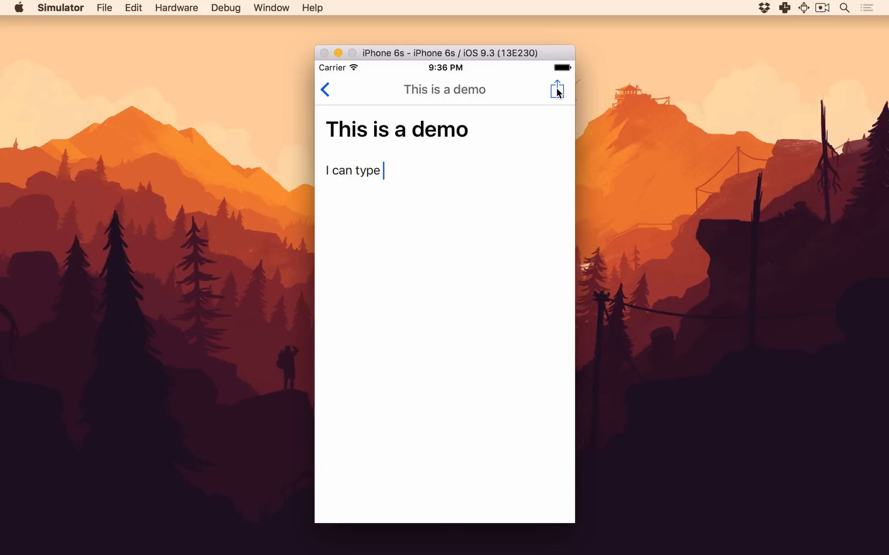
text(here. Whatev)
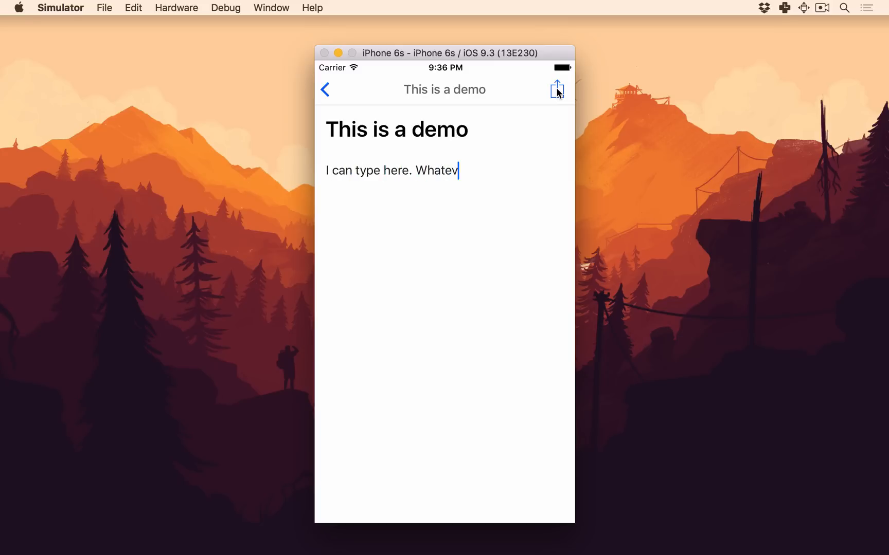
text(er.)
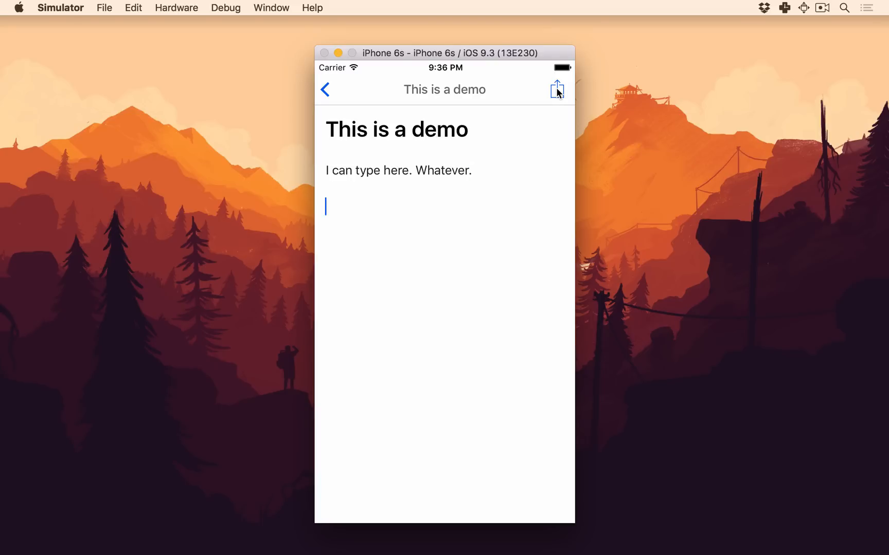
- Write 'This is *italic*' so 'italic' renders in italics, then continue past it
text(This is *italic)
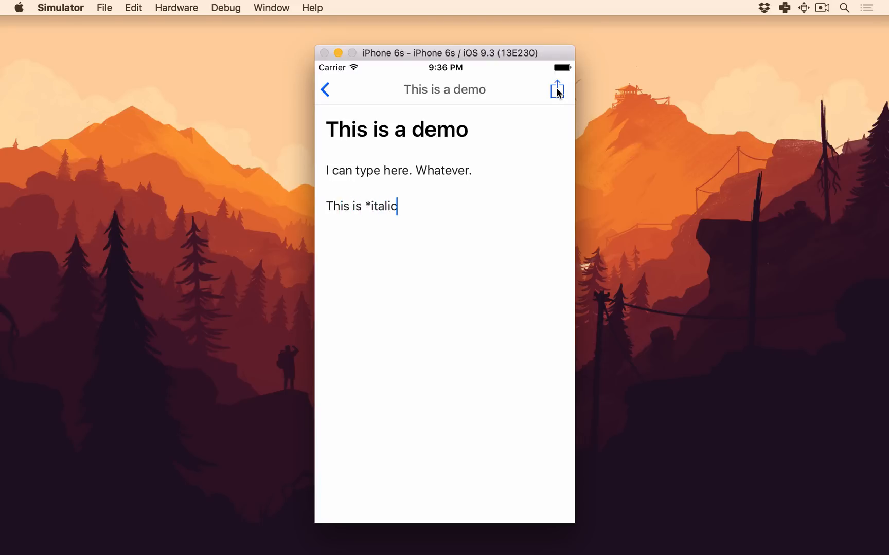
text(*)
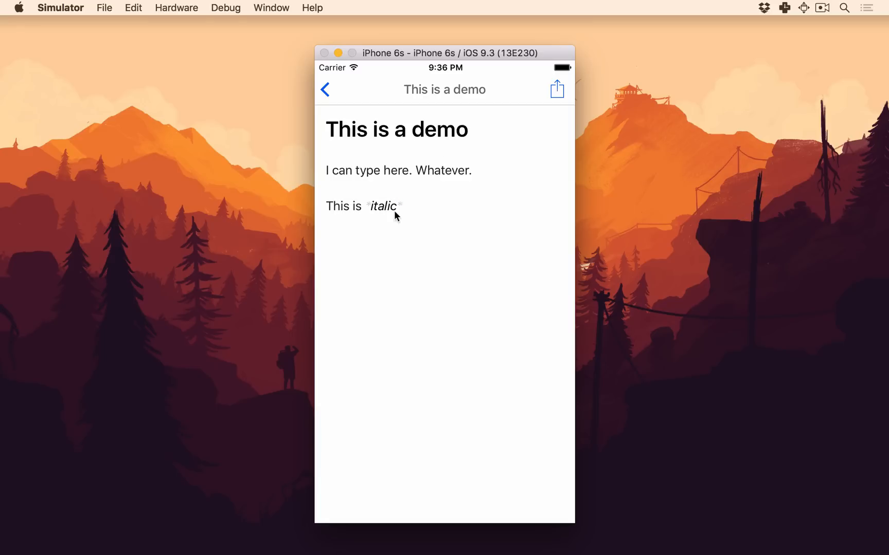
mouse_move(614, 123)
text(.)
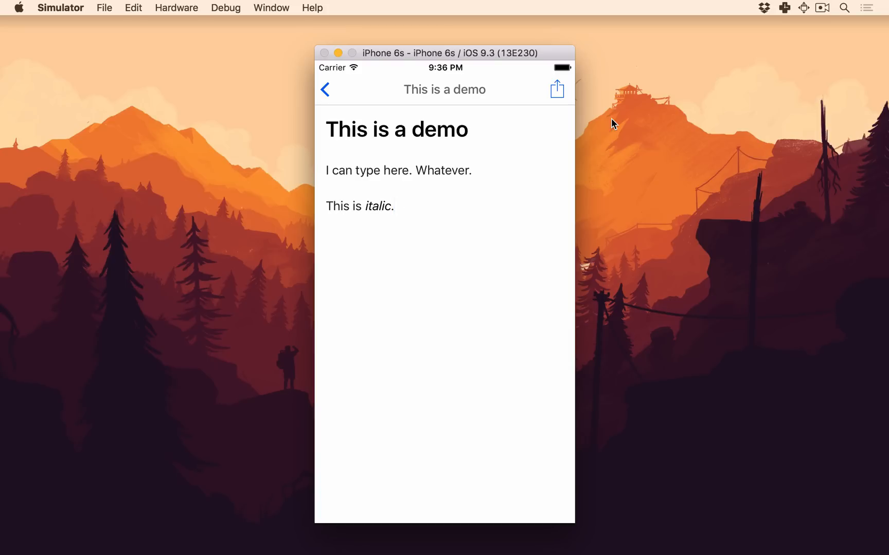
mouse_move(586, 147)
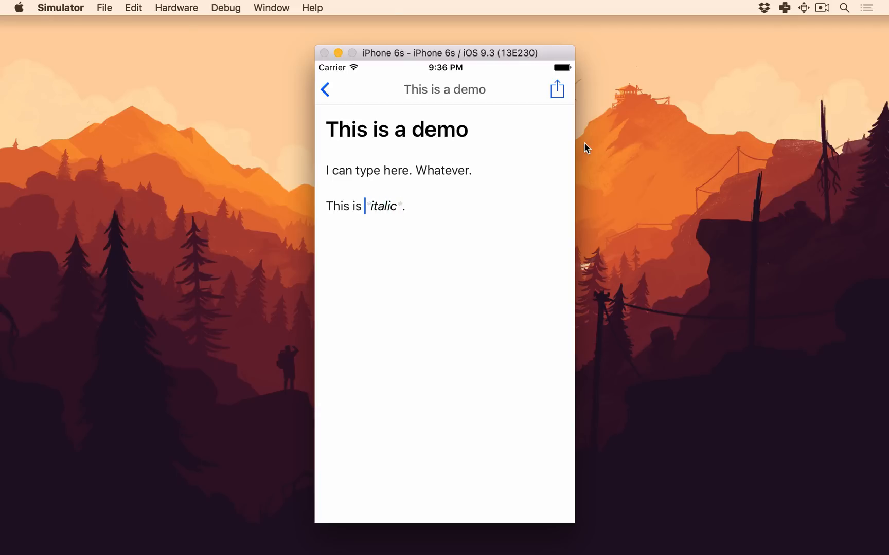
key(Backspace)
text( This is)
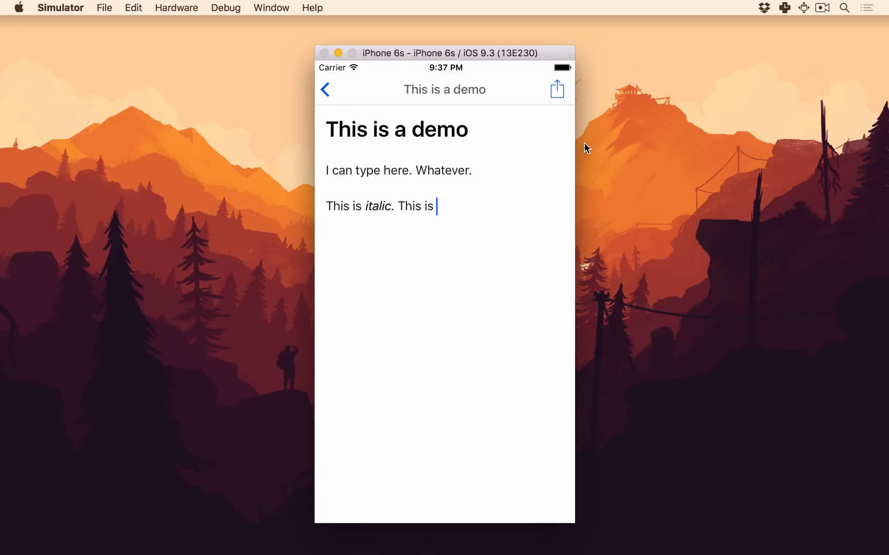
text(great with)
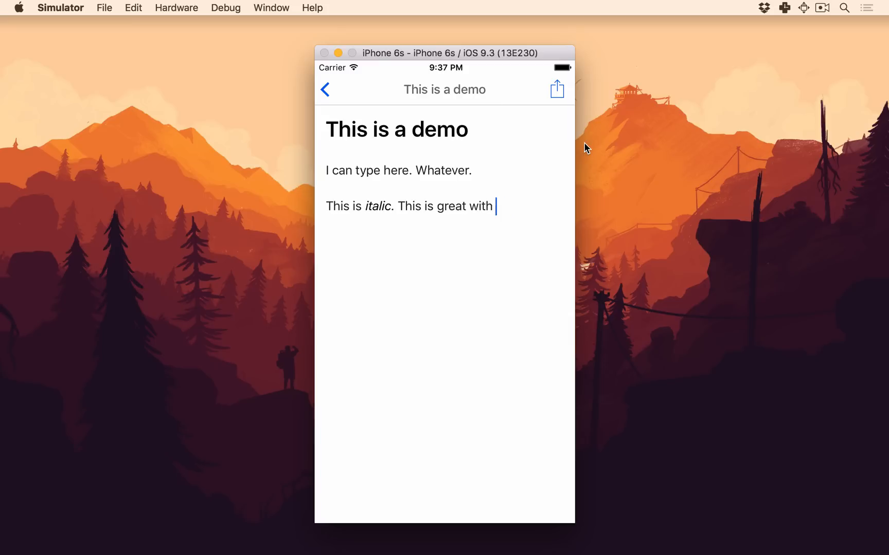
text([links](https://so)
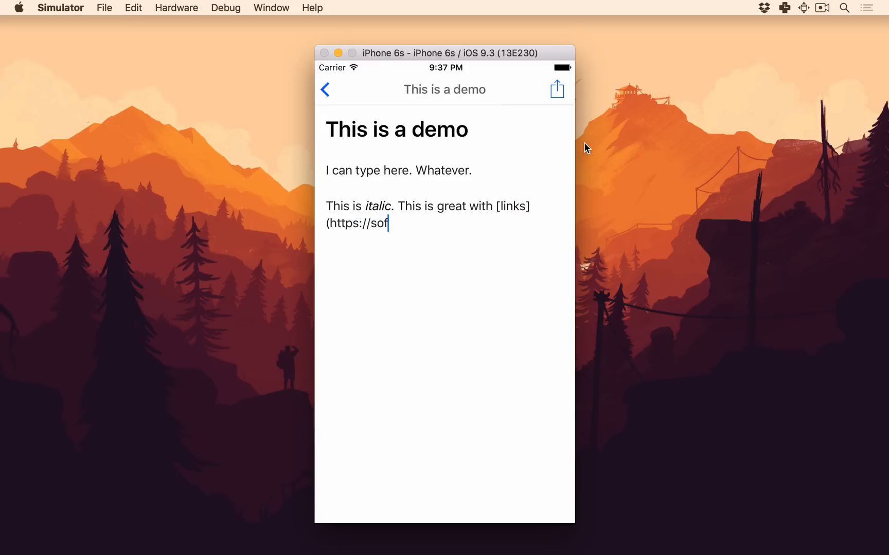
text(f.es)
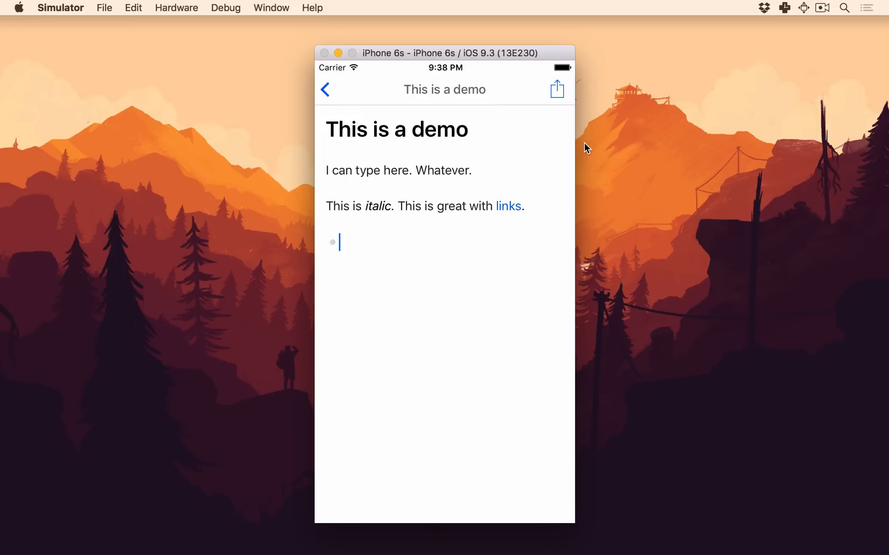
- Fill the bulleted list with the two items 'Hello' and 'Whatever'
text(Hello)
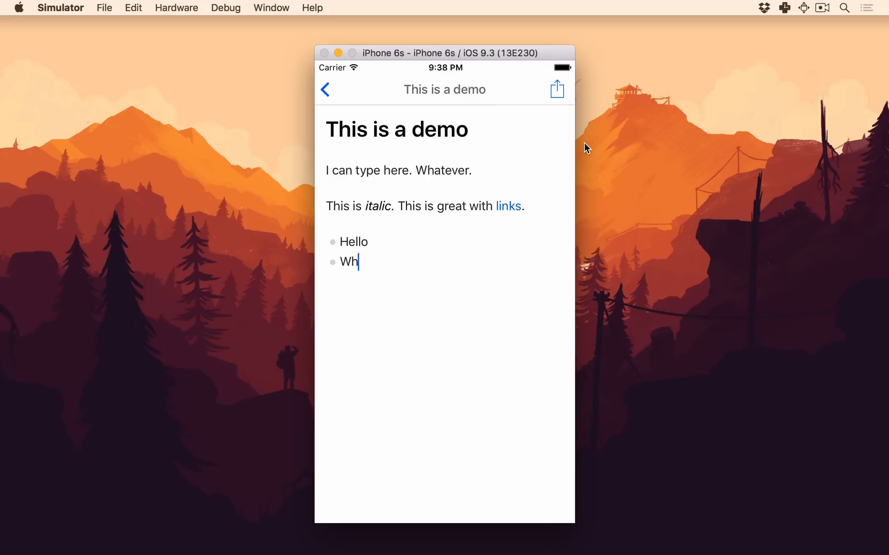
text(atever)
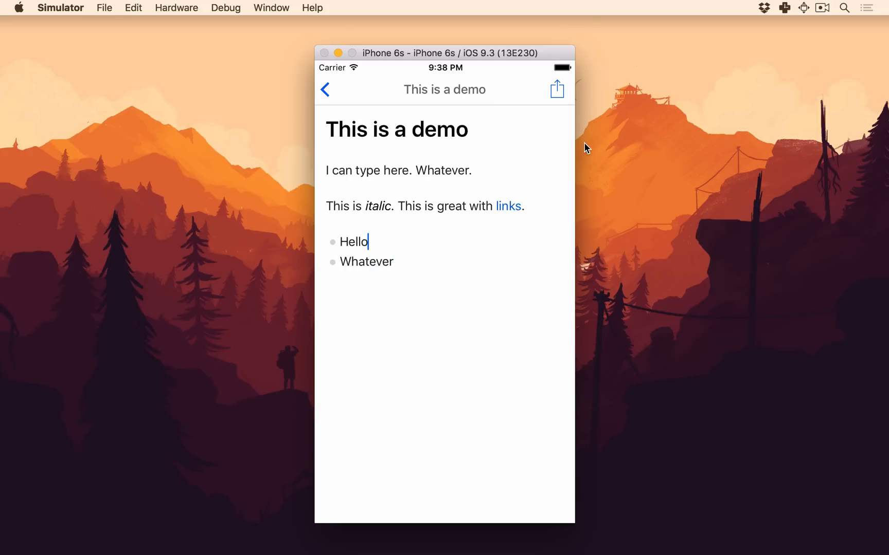
click(339, 262)
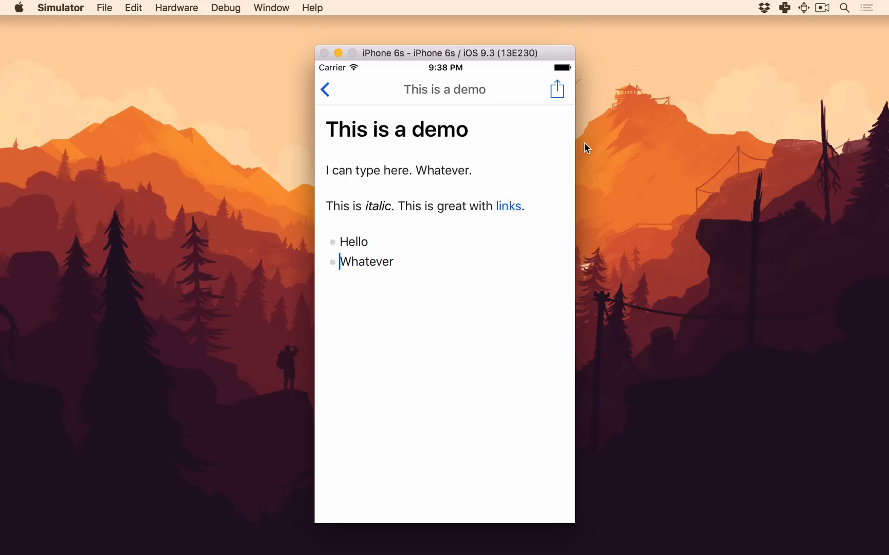
click(392, 262)
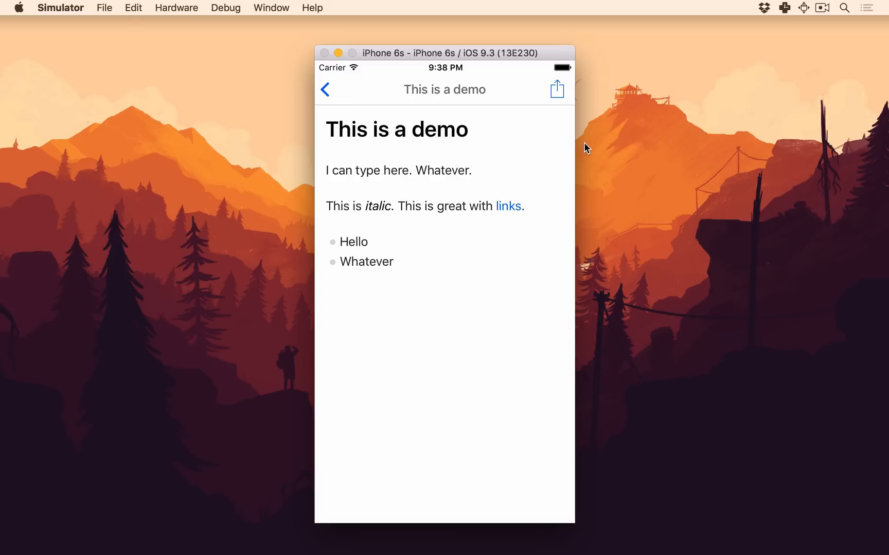
- Write 'Here's what I have to do' with checklist items 'Call mom!' and 'So that's neat'
text(Here's what I have to do)
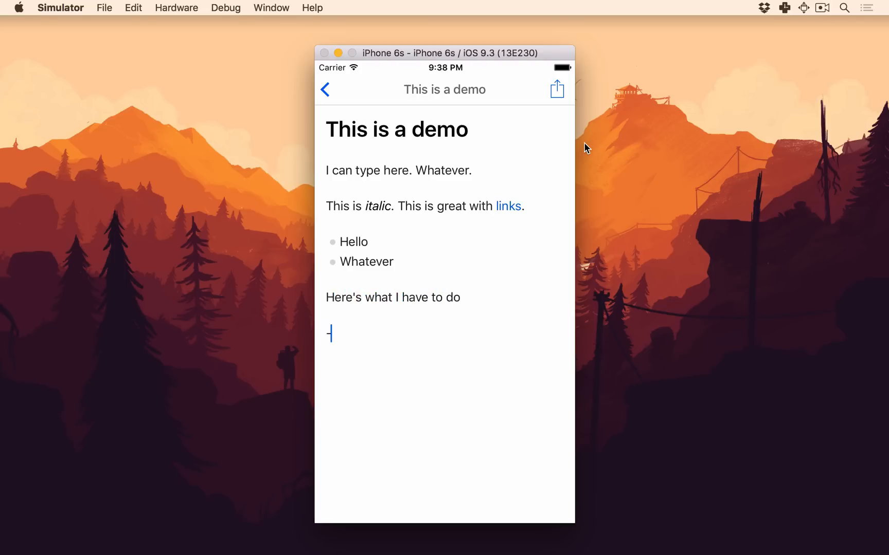
text([])
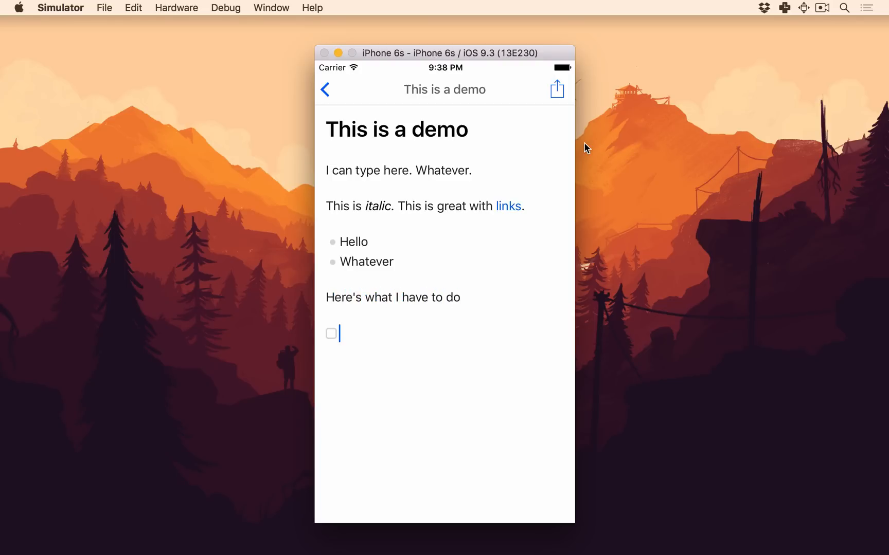
text(Call mom!)
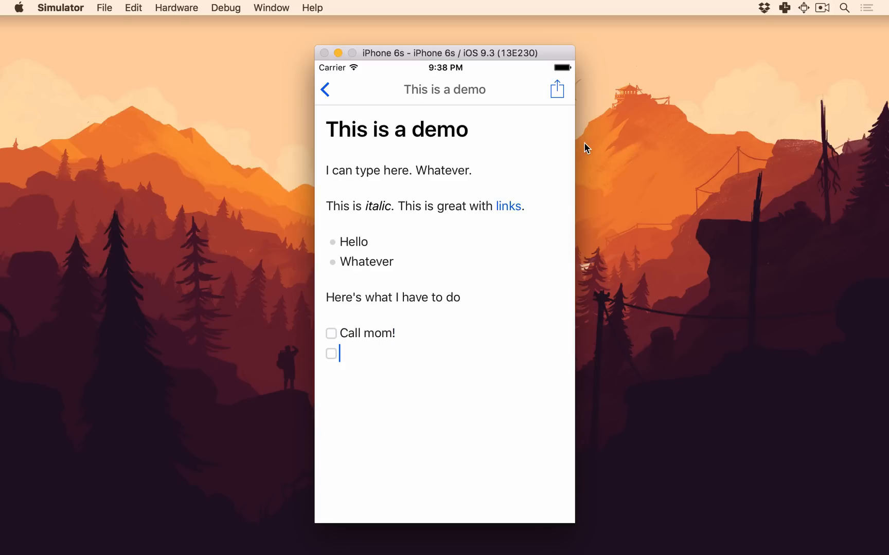
text(So that's)
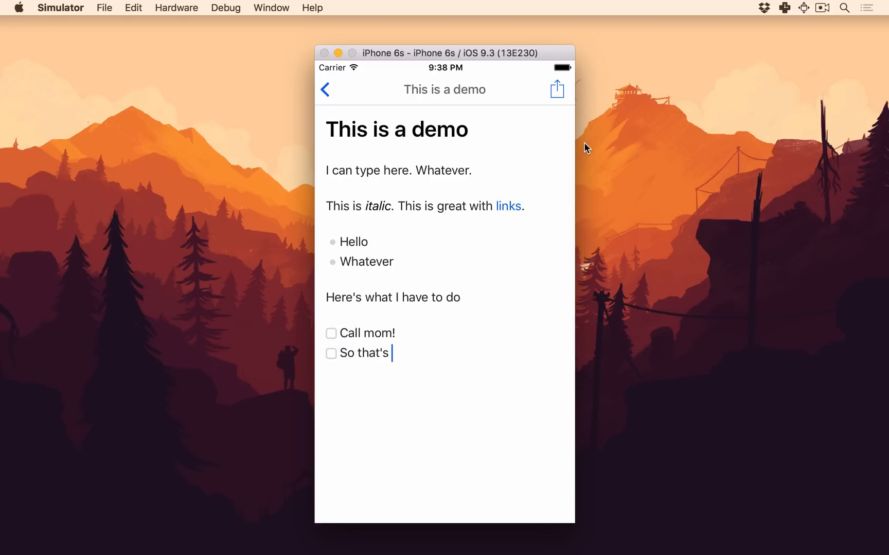
text(neat)
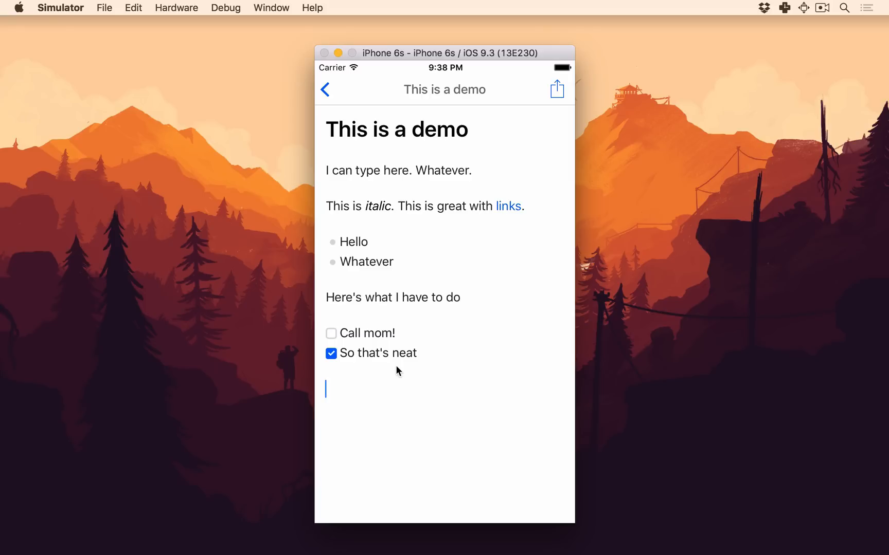
- Add 'More stuff:' with unchecked checklist items 'I should eat healthy' and 'And buy a boat'
text(More stuff:)
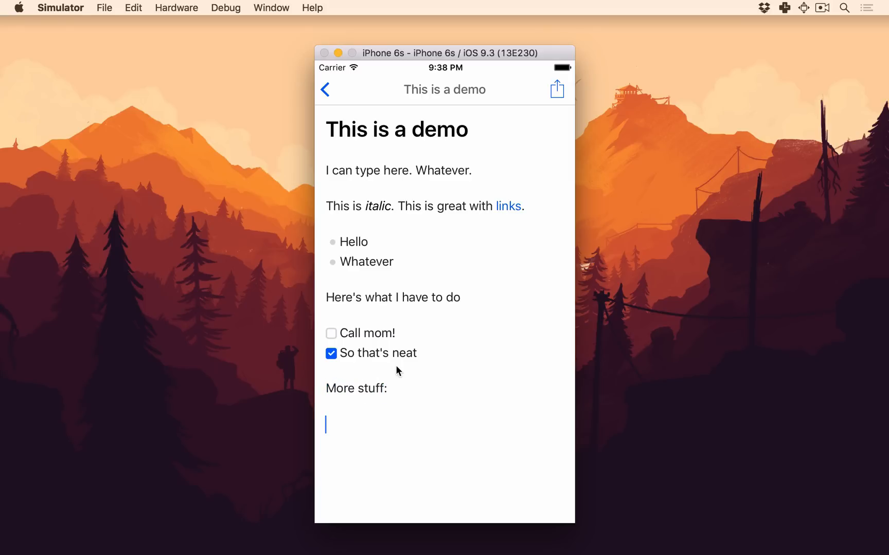
text(I should)
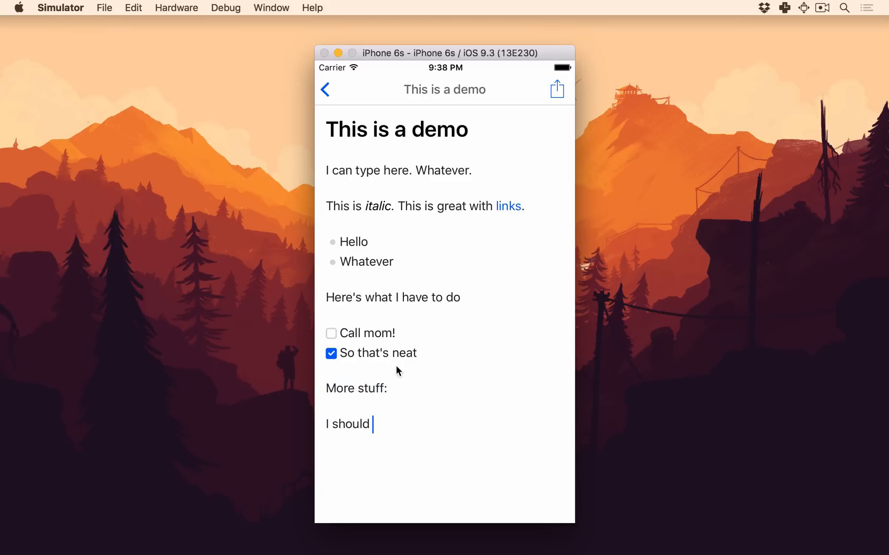
text(eat healthy)
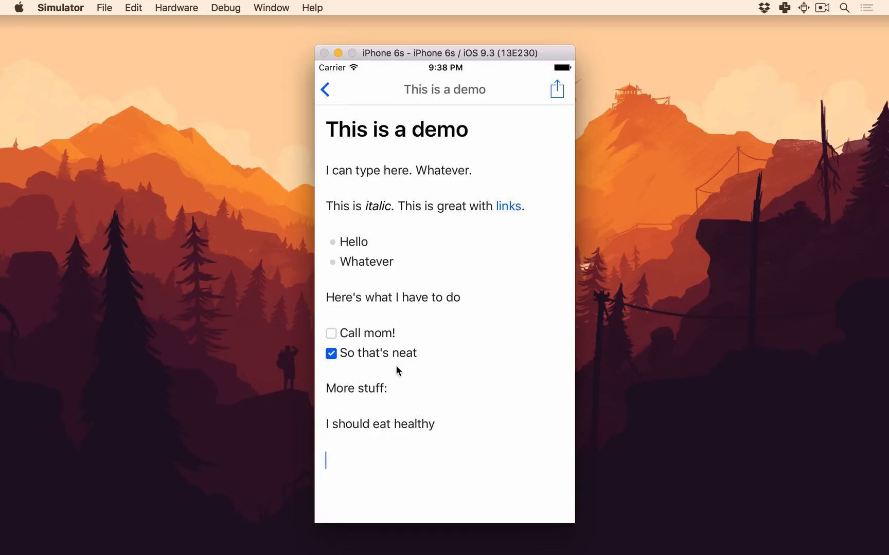
text(And buy a boat)
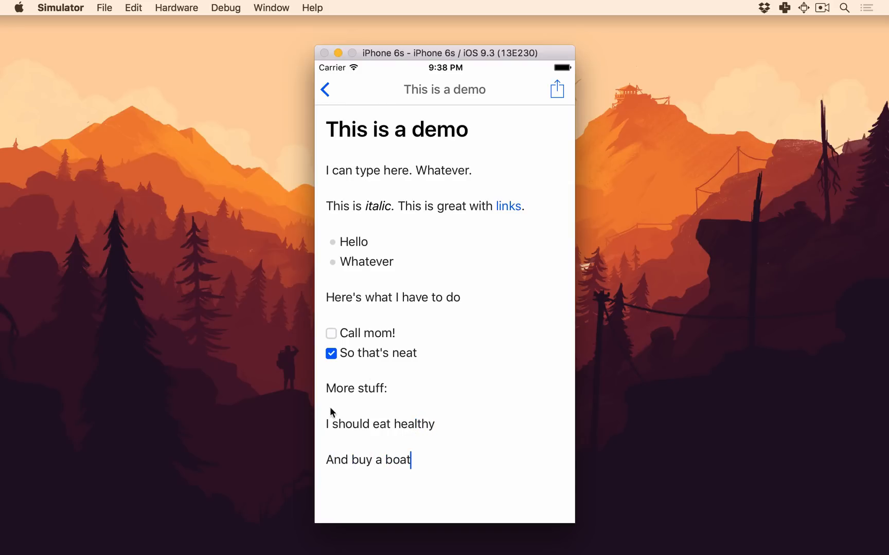
click(332, 425)
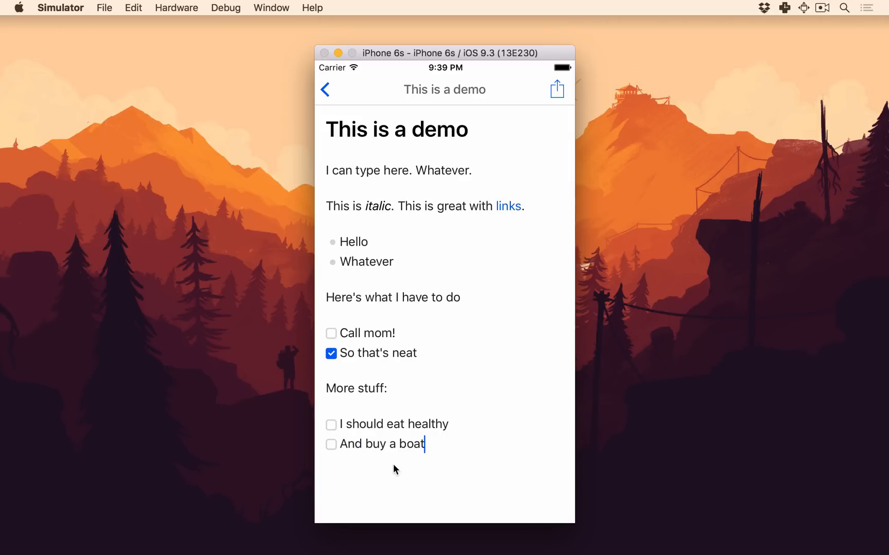
mouse_move(396, 468)
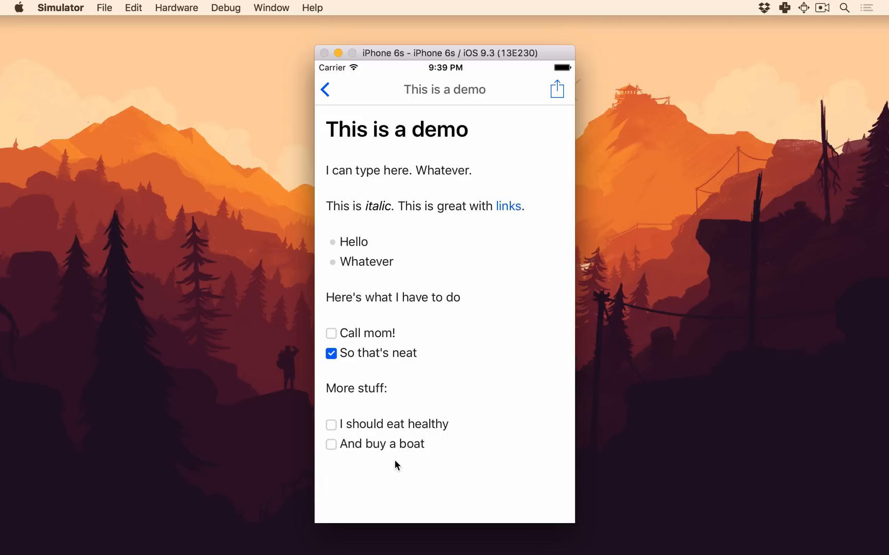
- Write the block quote 'This is a block quote' / 'Boom', then '# Heading' with 'Stuff' beneath
text(This)
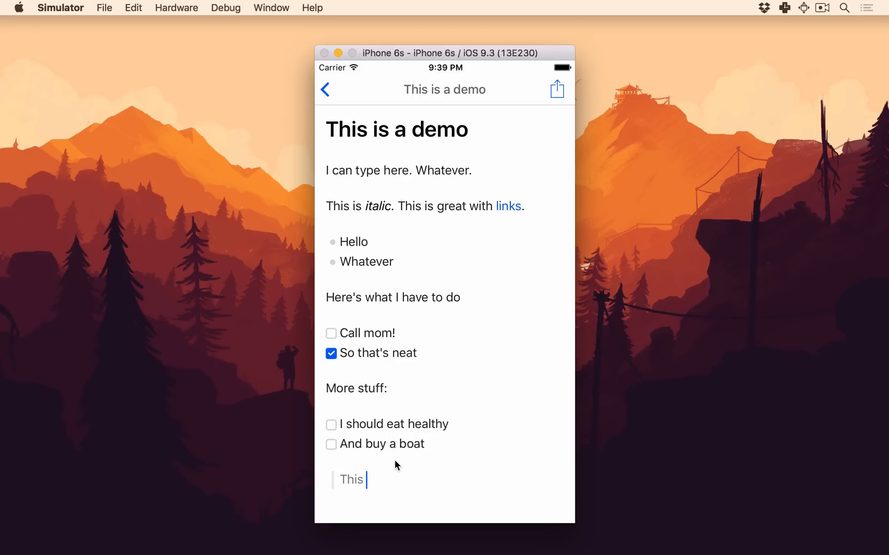
text(is a block quote)
text(Stuff)
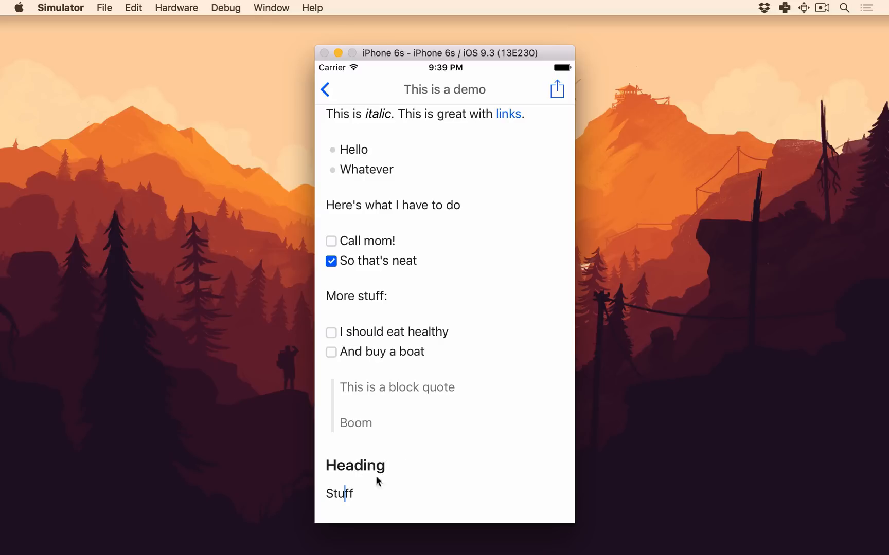
mouse_move(404, 491)
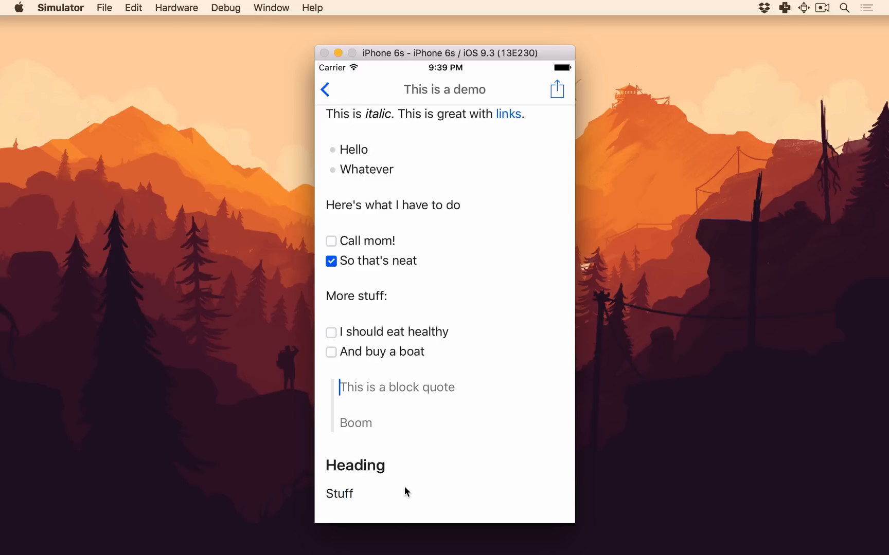
click(420, 386)
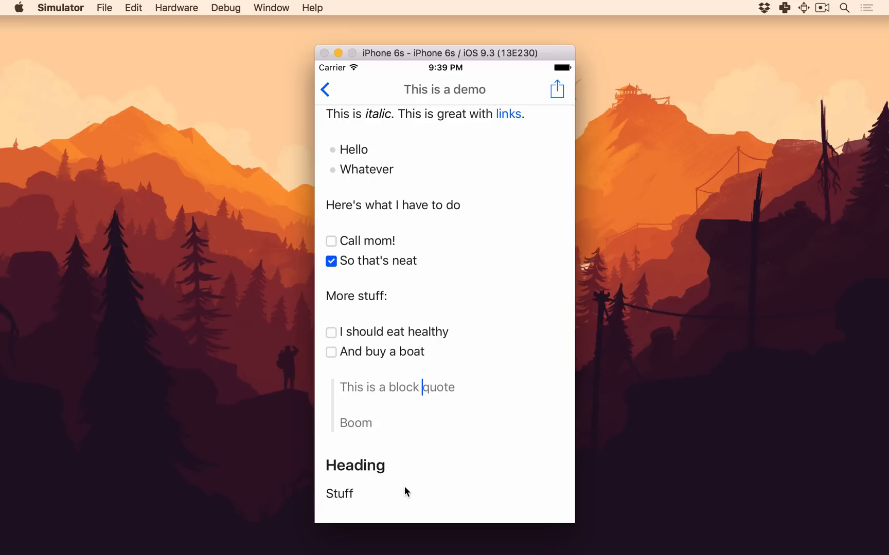
mouse_move(371, 417)
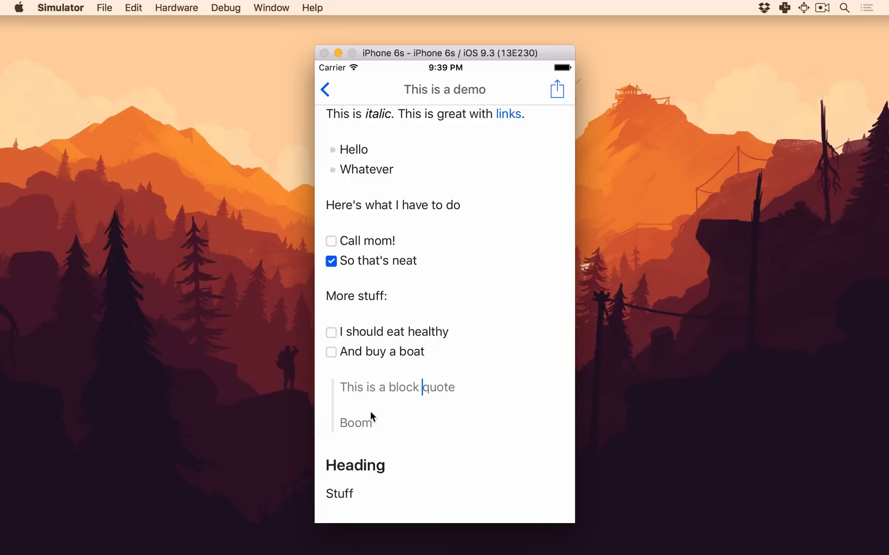
mouse_move(362, 411)
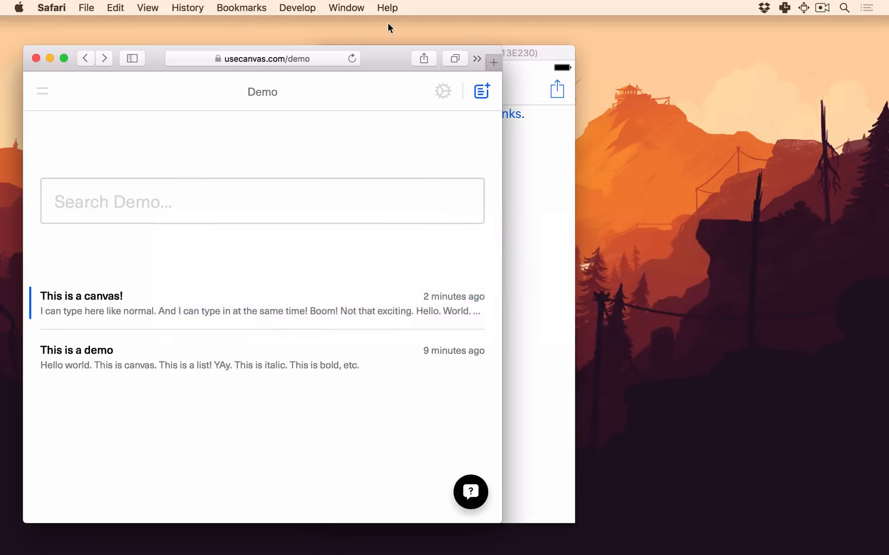
- In Safari, open 'This is a demo' and append 'I can type right here!' to its first paragraph
click(676, 58)
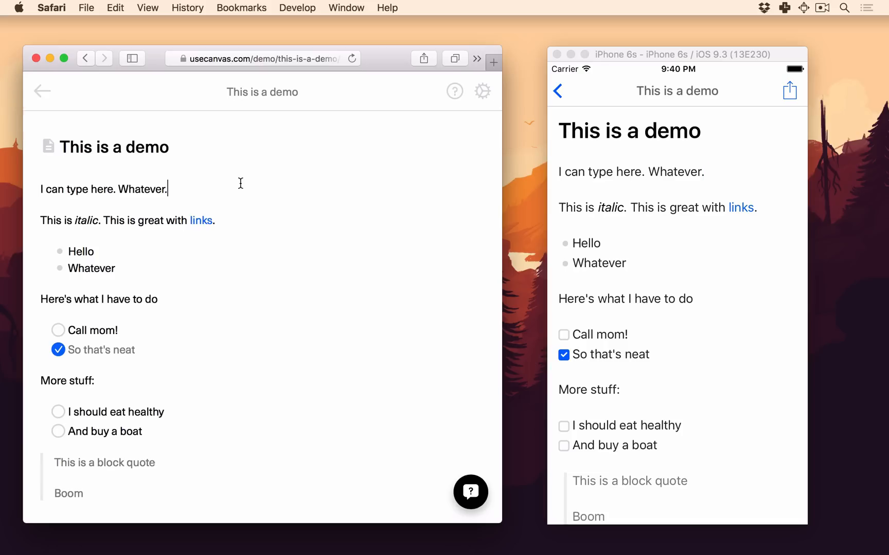
text(I can type)
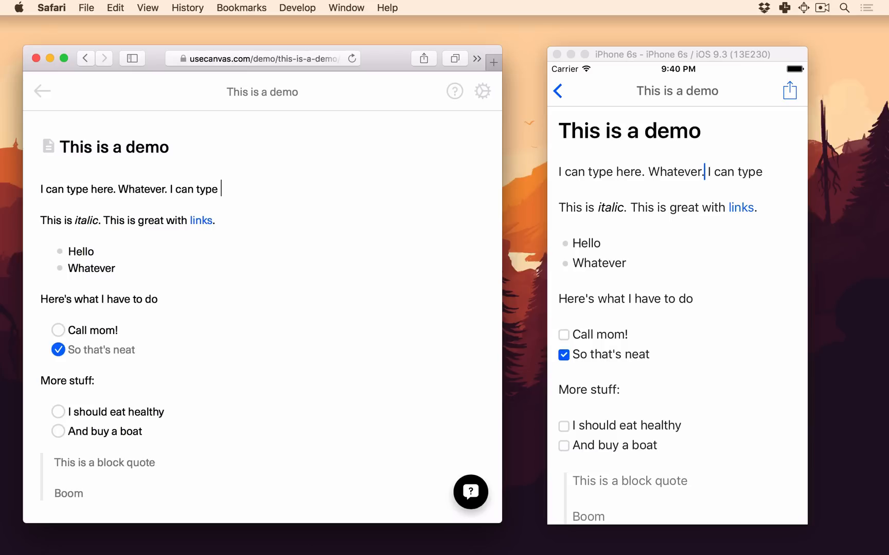
text(right here!)
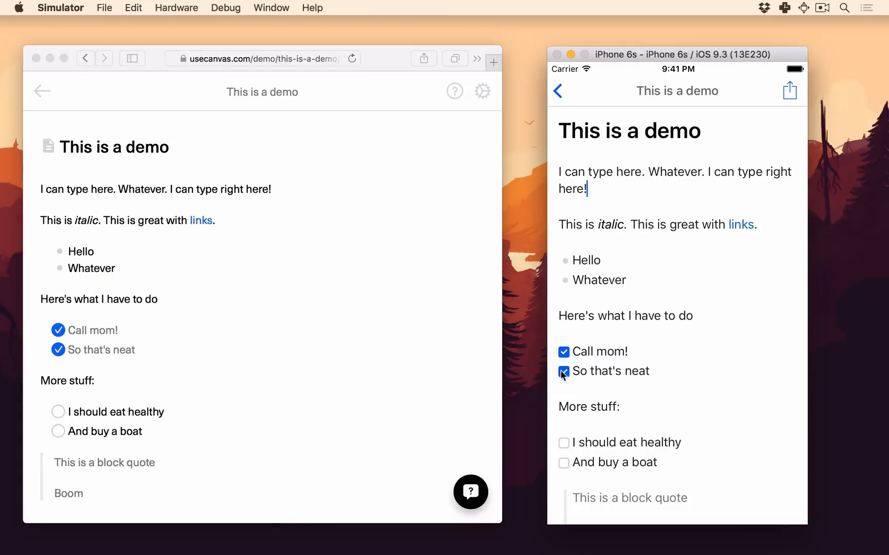
- Untick 'So that's neat' on the phone so only 'Call mom!' stays checked, mirrored on web
click(563, 371)
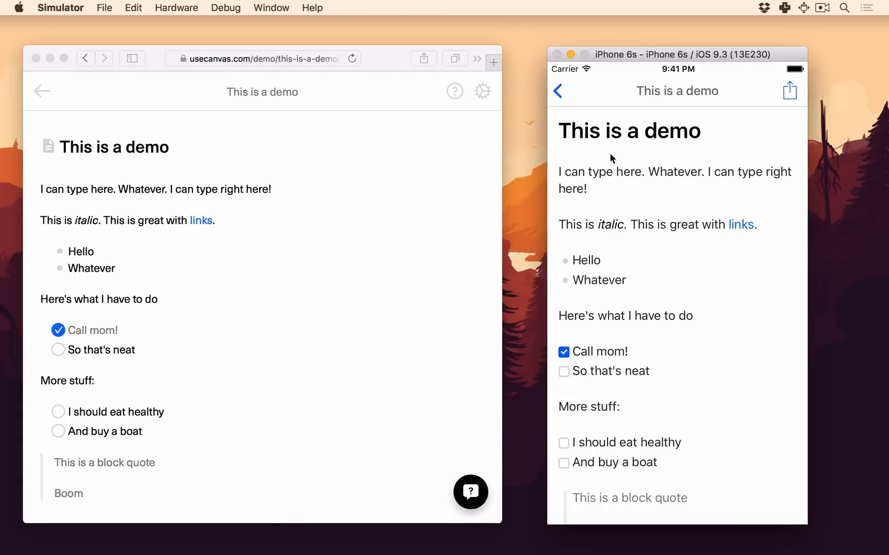
mouse_move(650, 170)
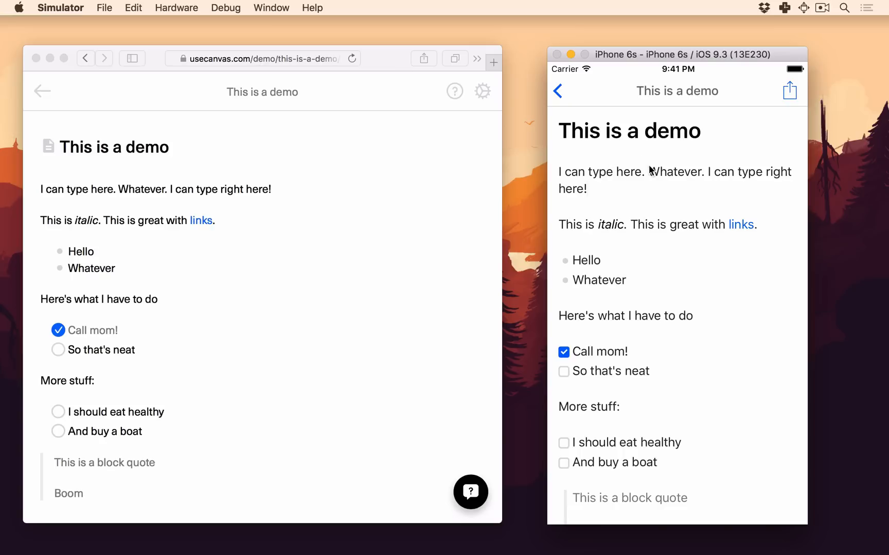
mouse_move(657, 164)
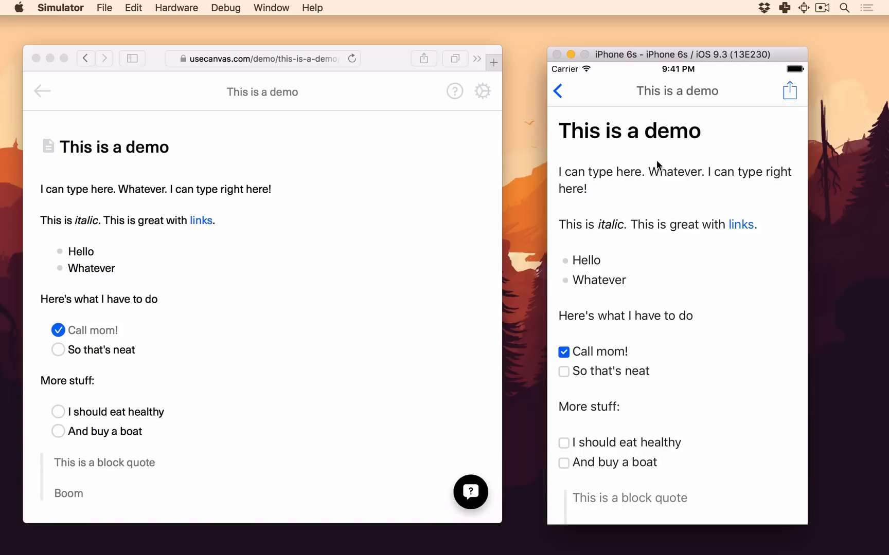
mouse_move(612, 154)
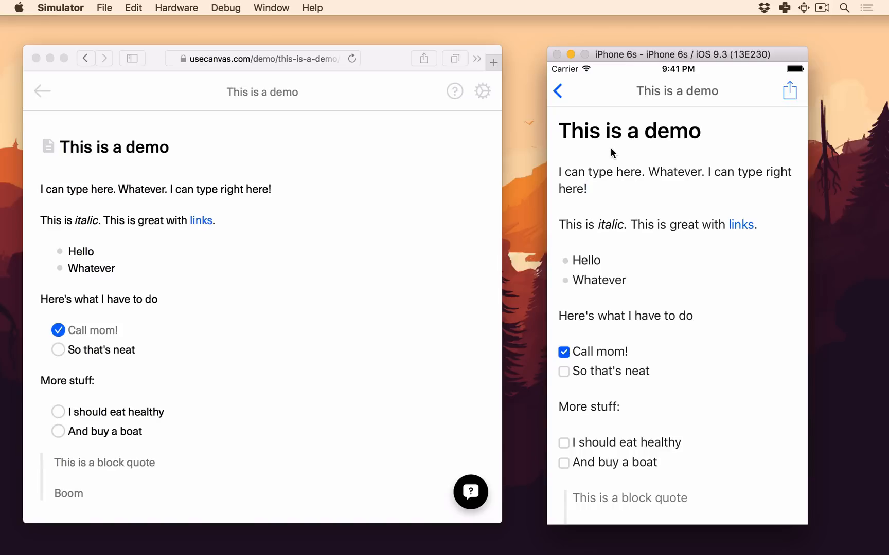
mouse_move(658, 329)
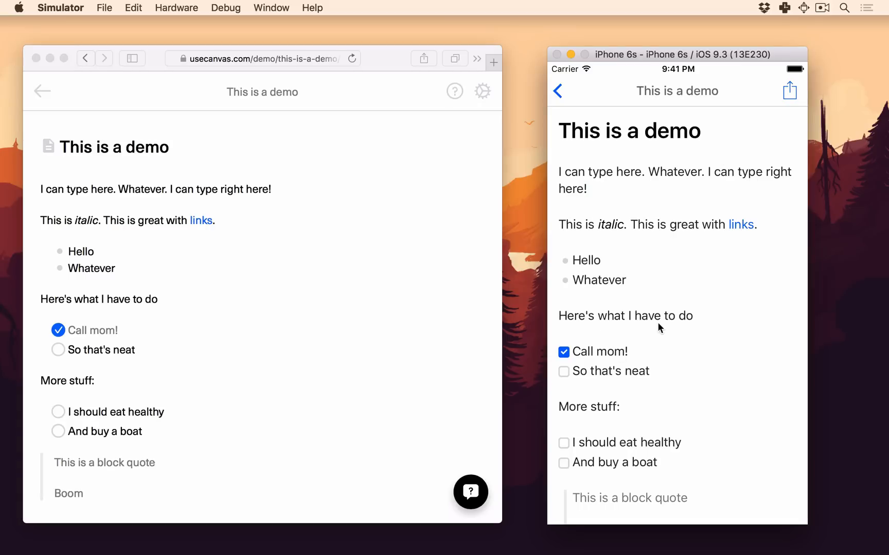
mouse_move(549, 407)
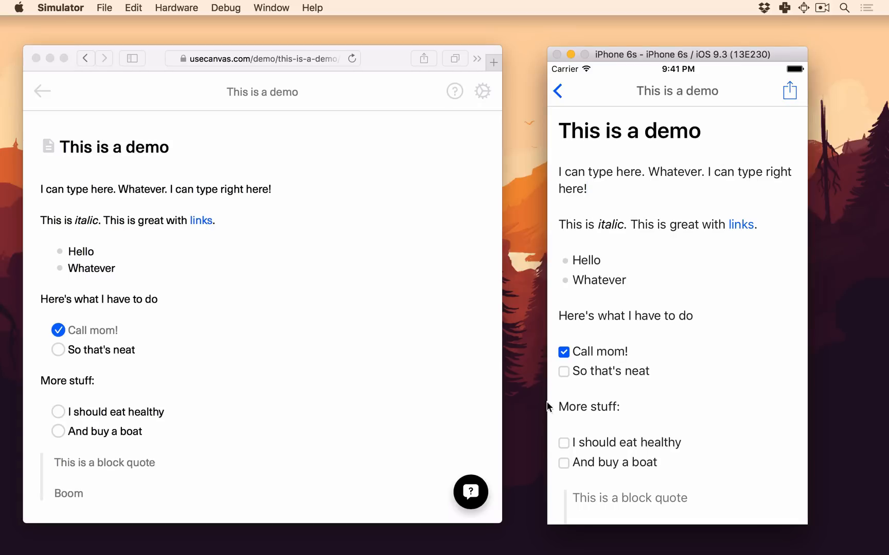